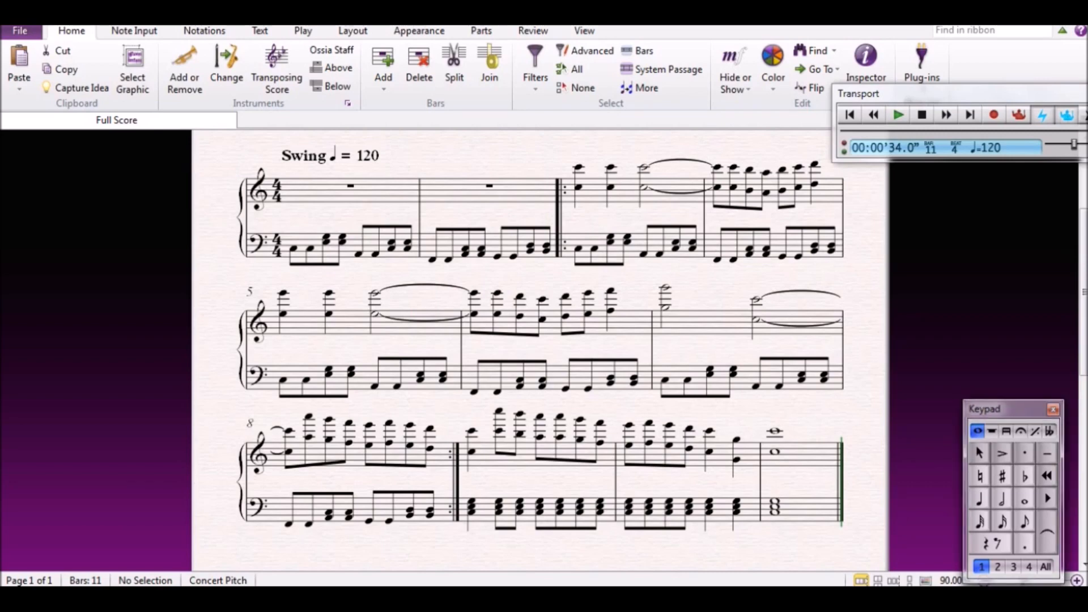
Flatten the left-hand bass notes with the Keypad, starting from the first note of bar 2
left_click(1025, 521)
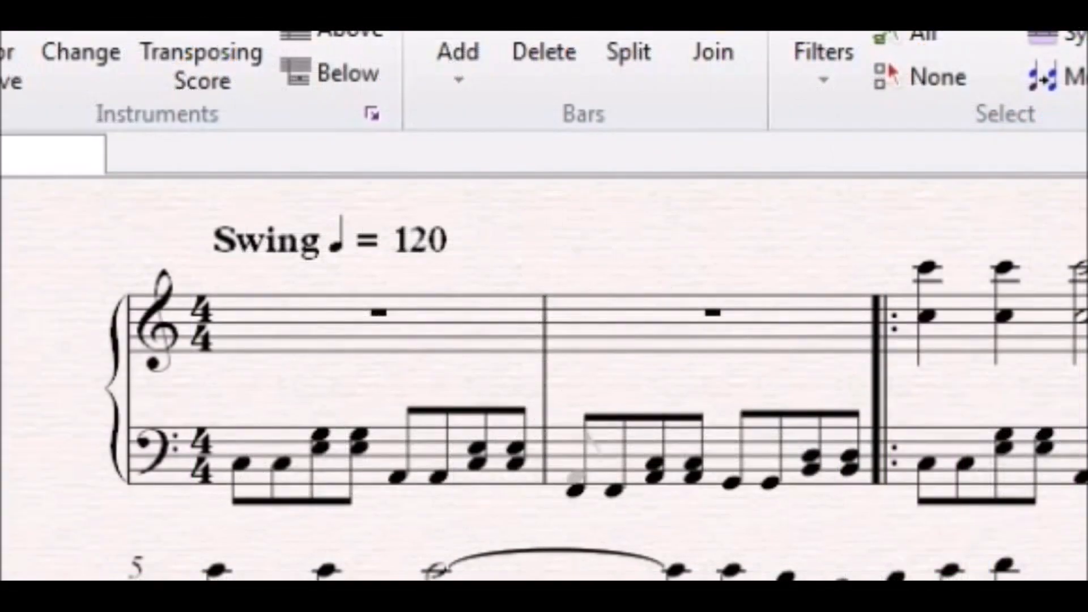
left_click(242, 475)
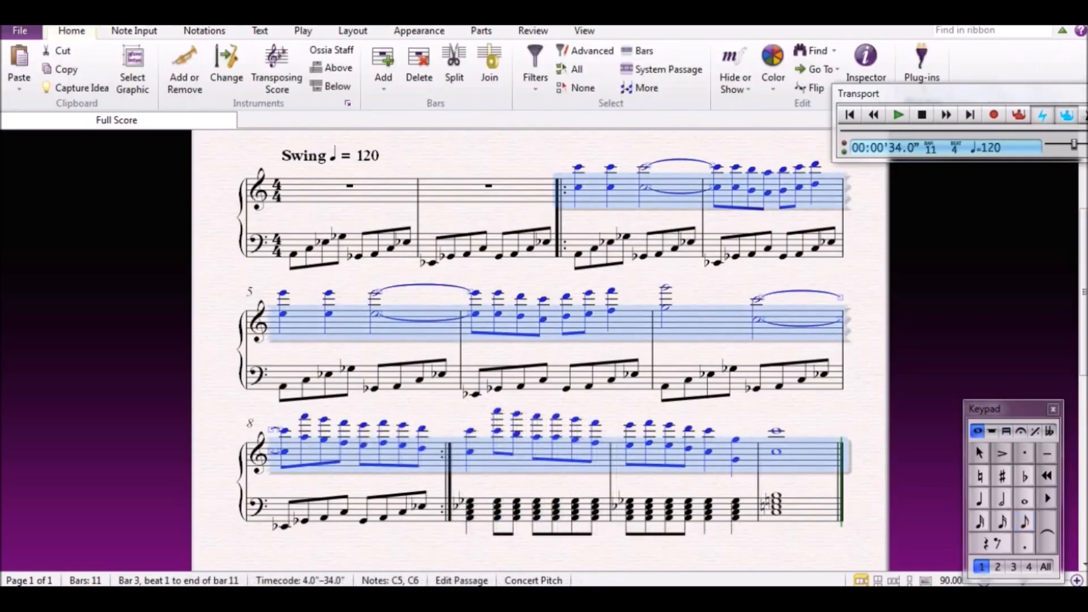
Filter the selection to bottom notes of chords and add flats to them
left_click(534, 62)
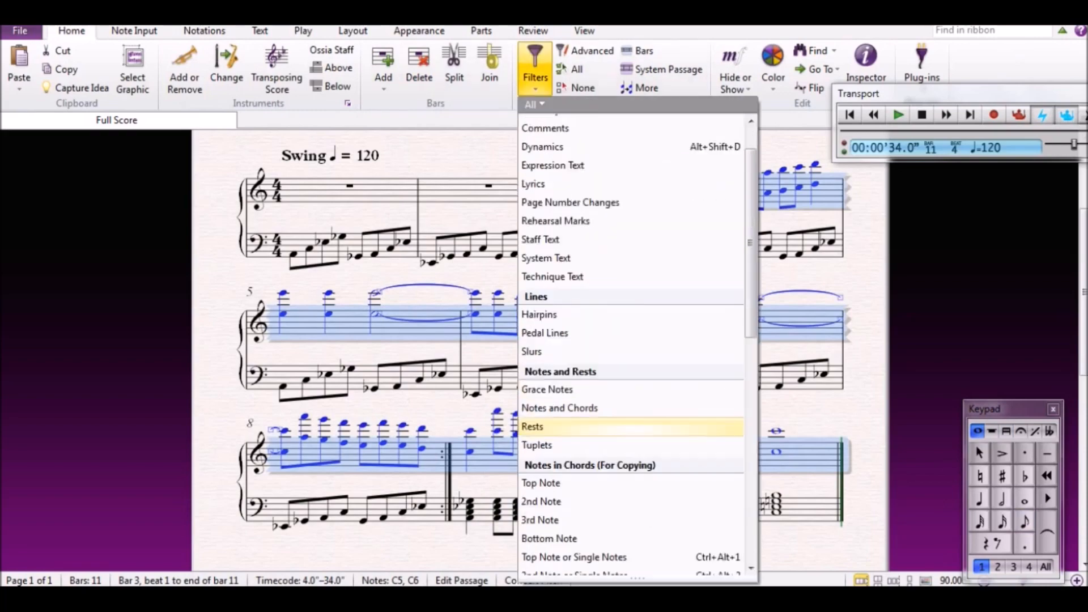
left_click(533, 426)
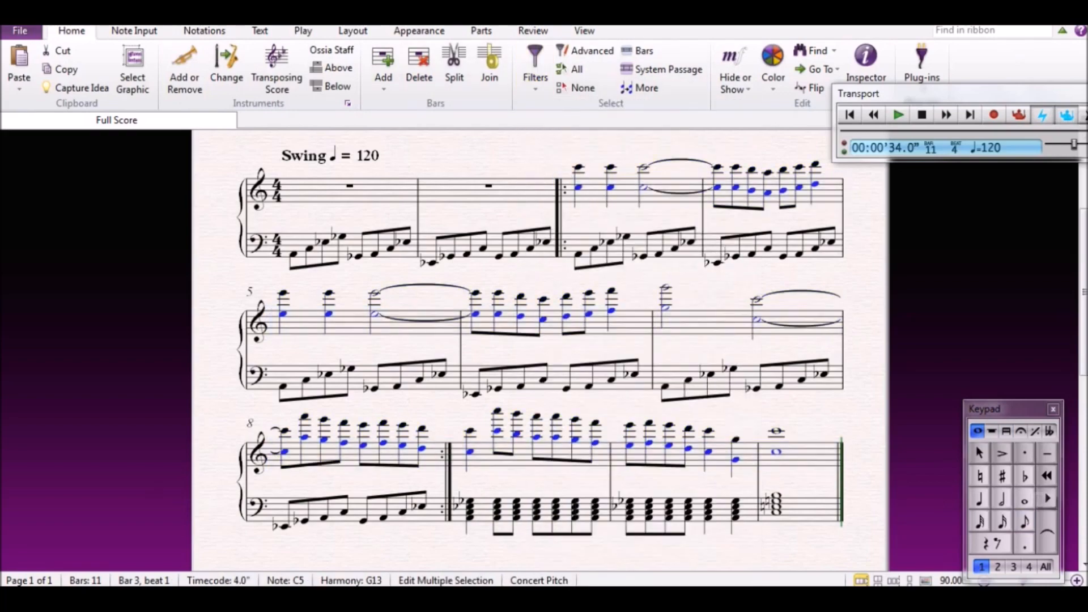
mouse_move(1024, 498)
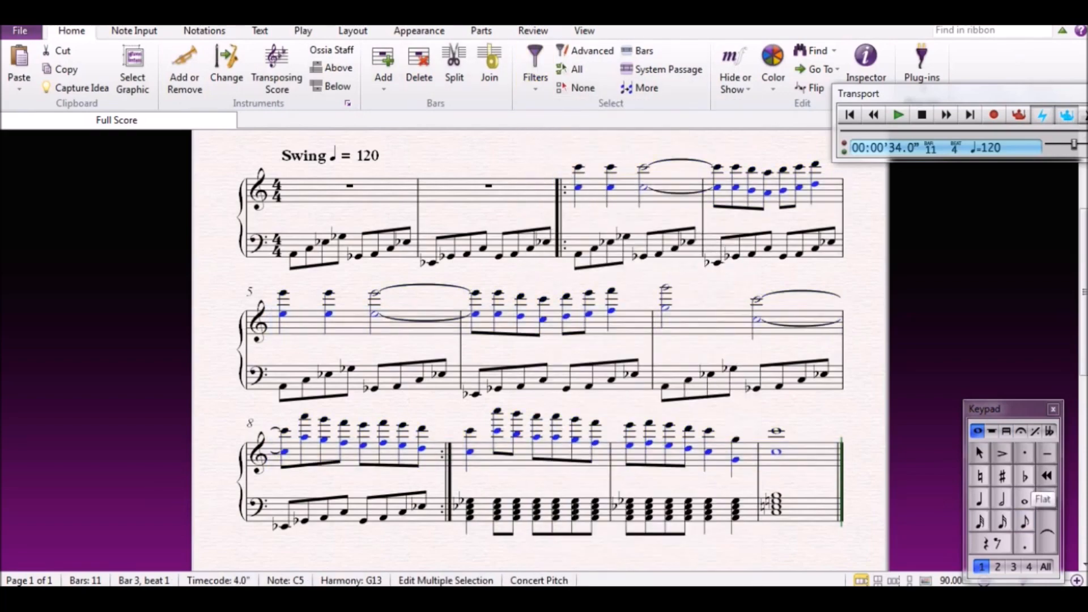
left_click(1024, 476)
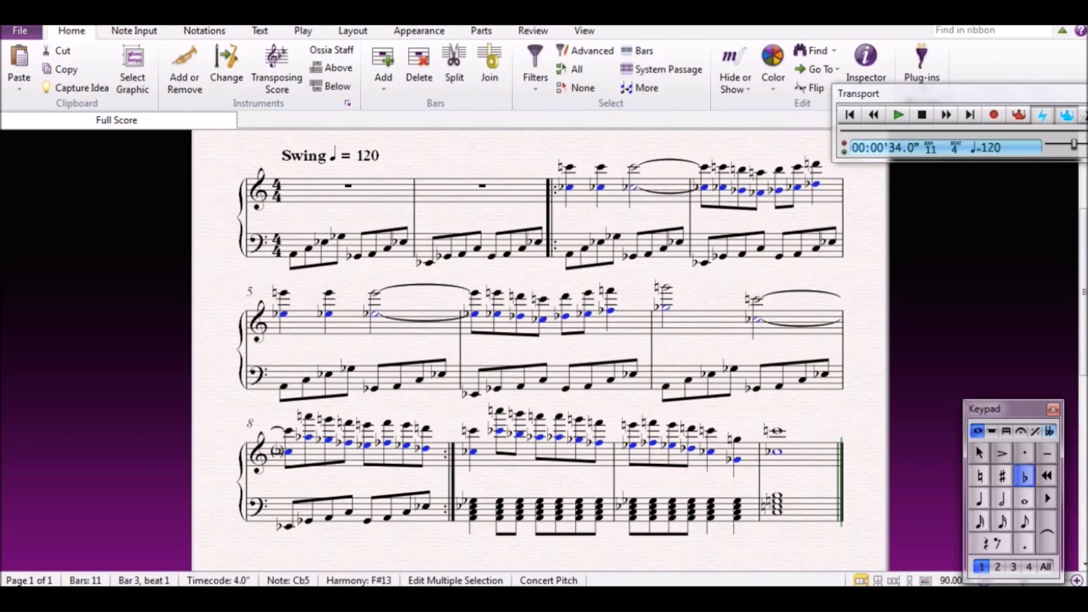